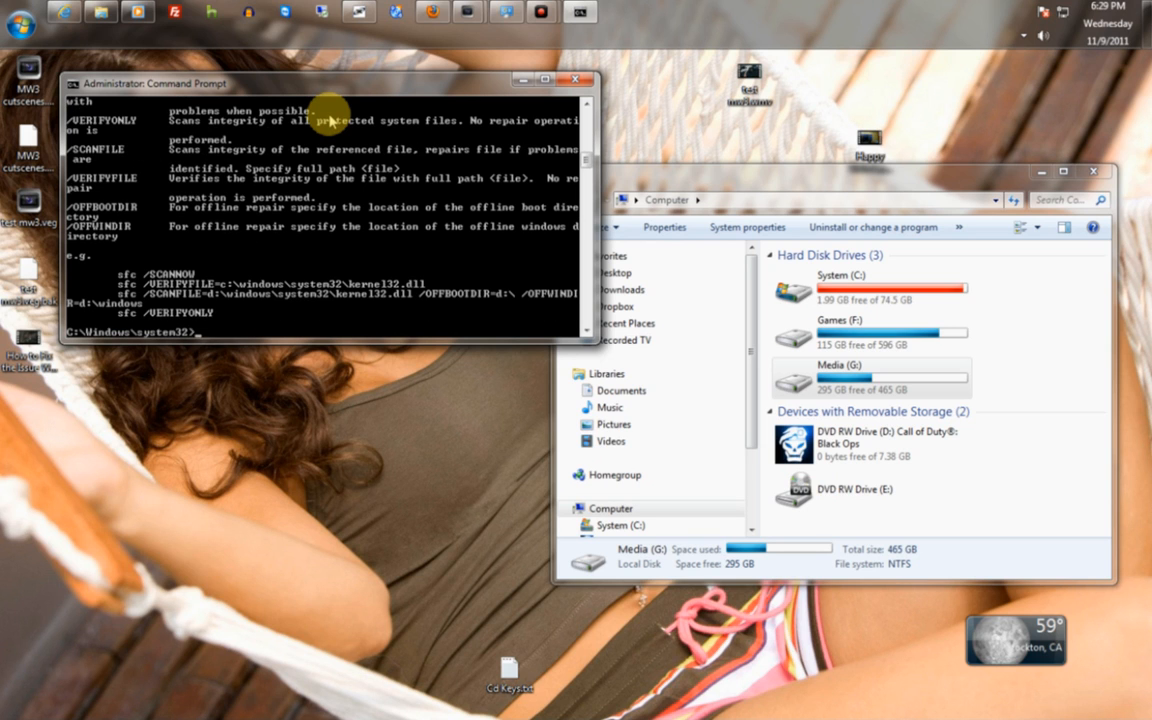
pyautogui.write('sfc /scannow')
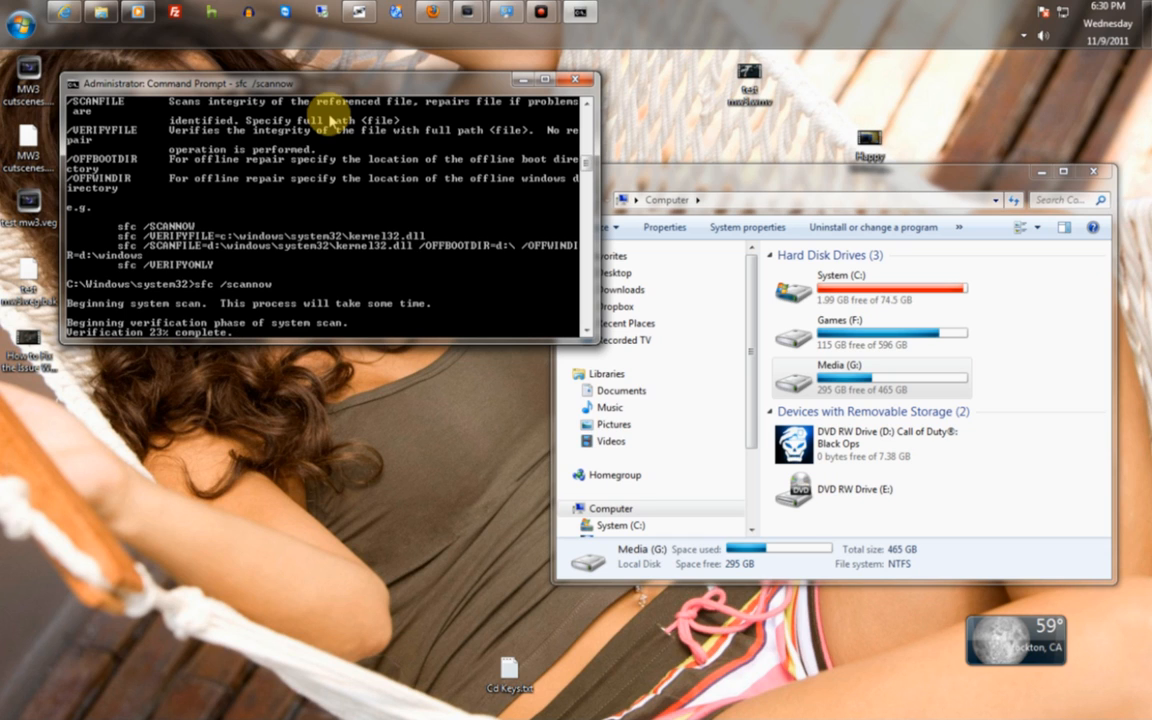
pyautogui.moveTo(293, 291)
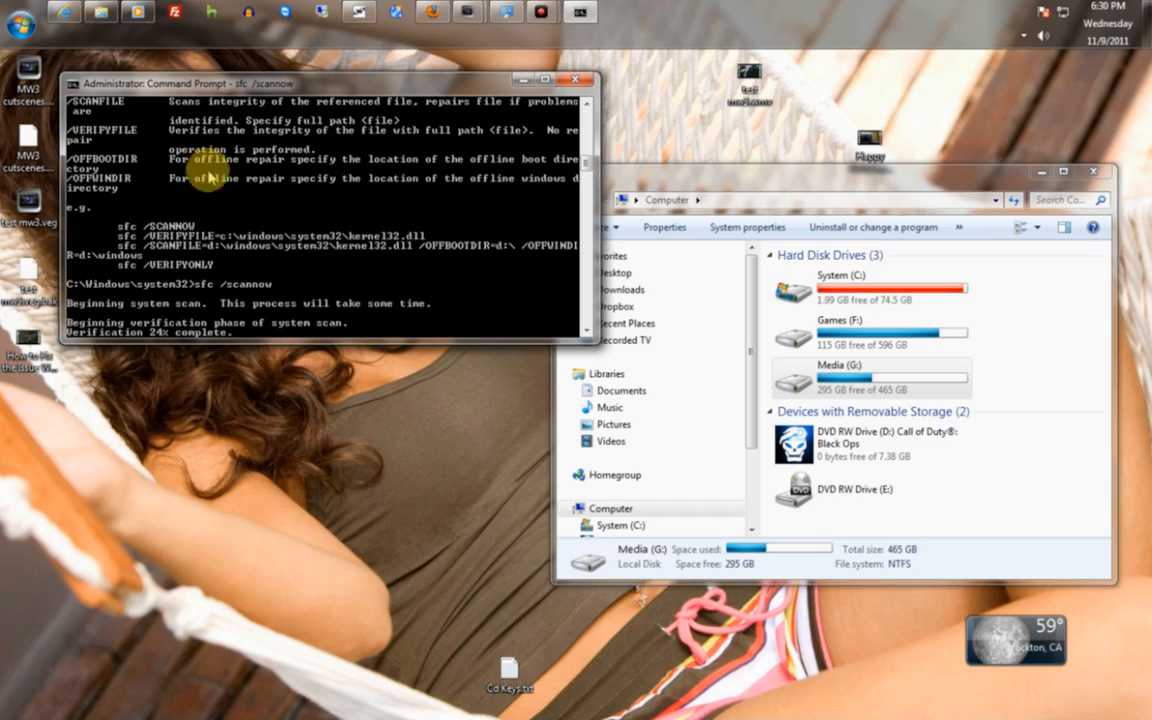
pyautogui.moveTo(663, 160)
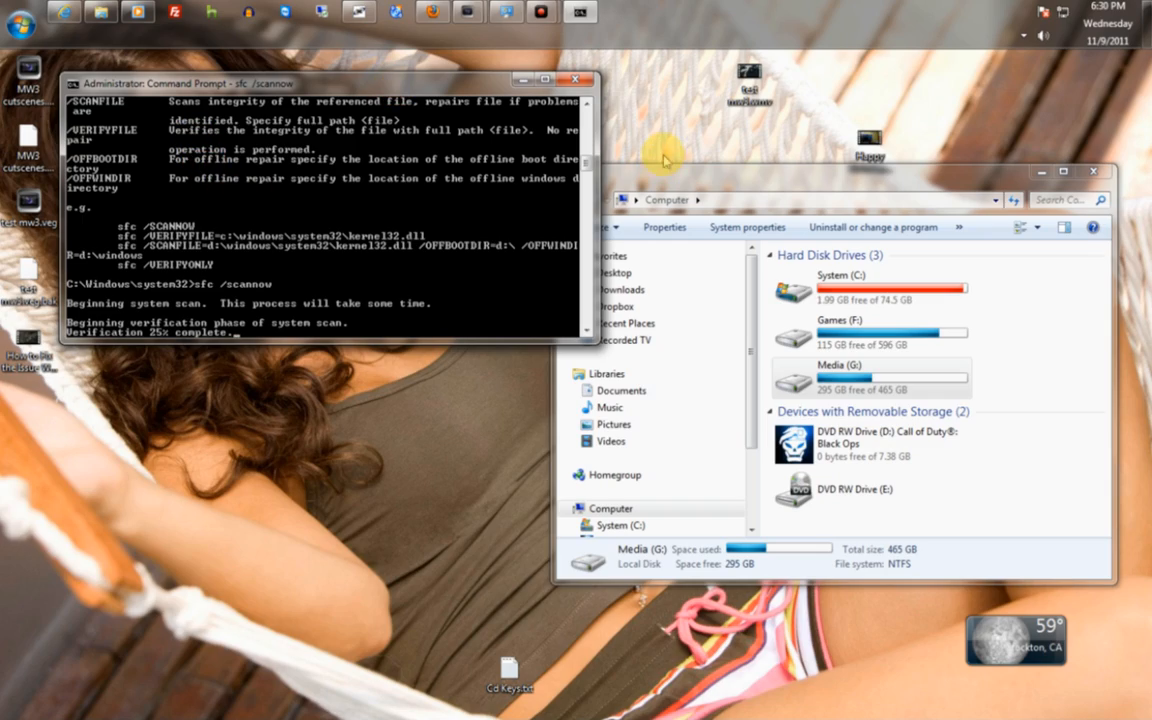